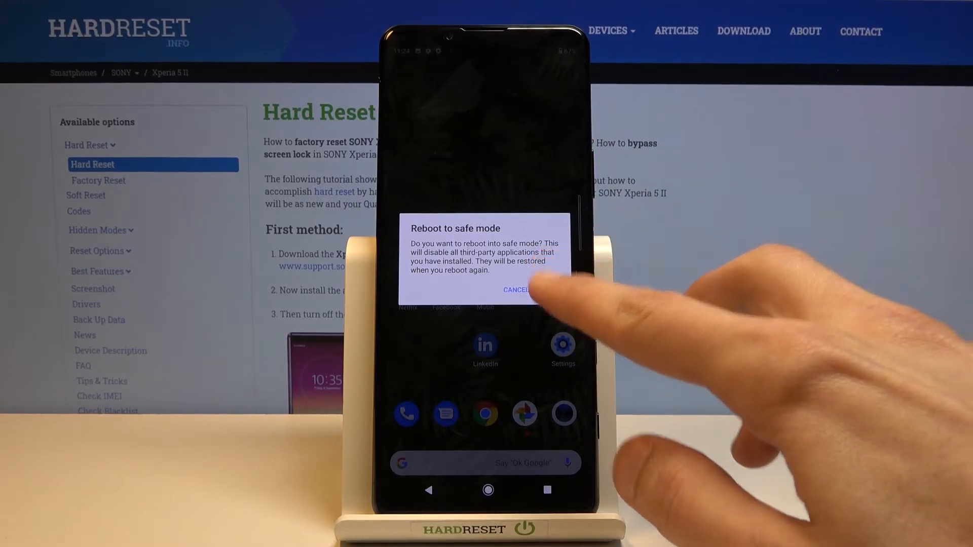
- Confirm Reboot to safe mode and let the phone restart to the Safe mode home screen
left_click(517, 290)
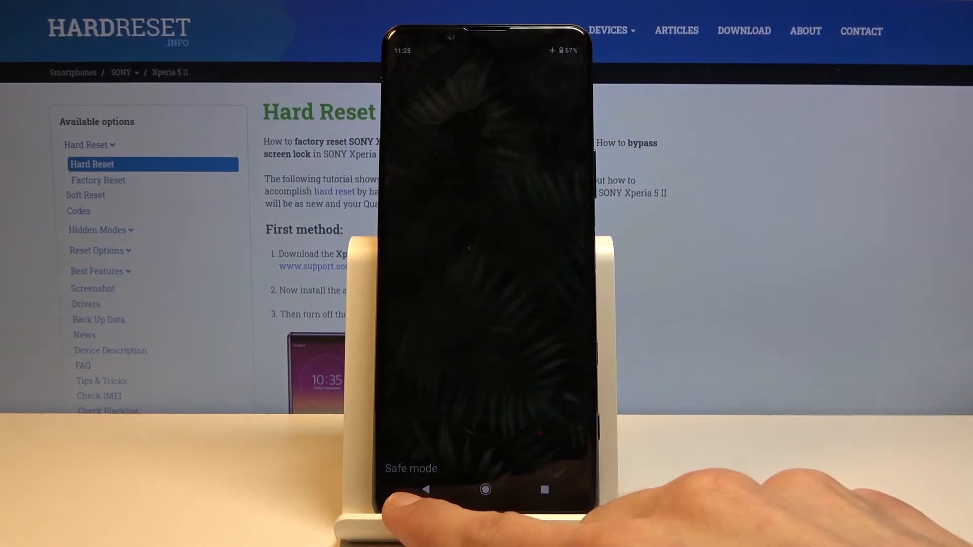
left_click(486, 490)
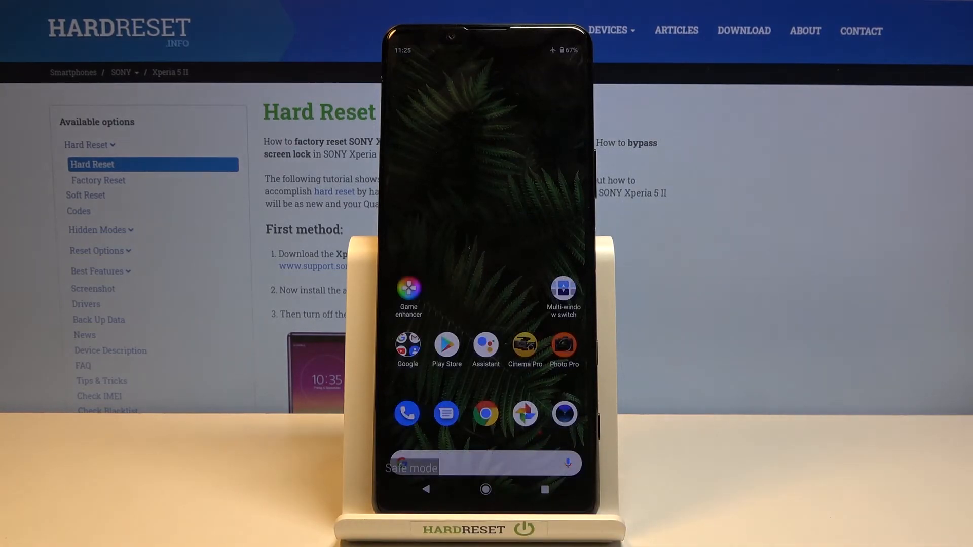